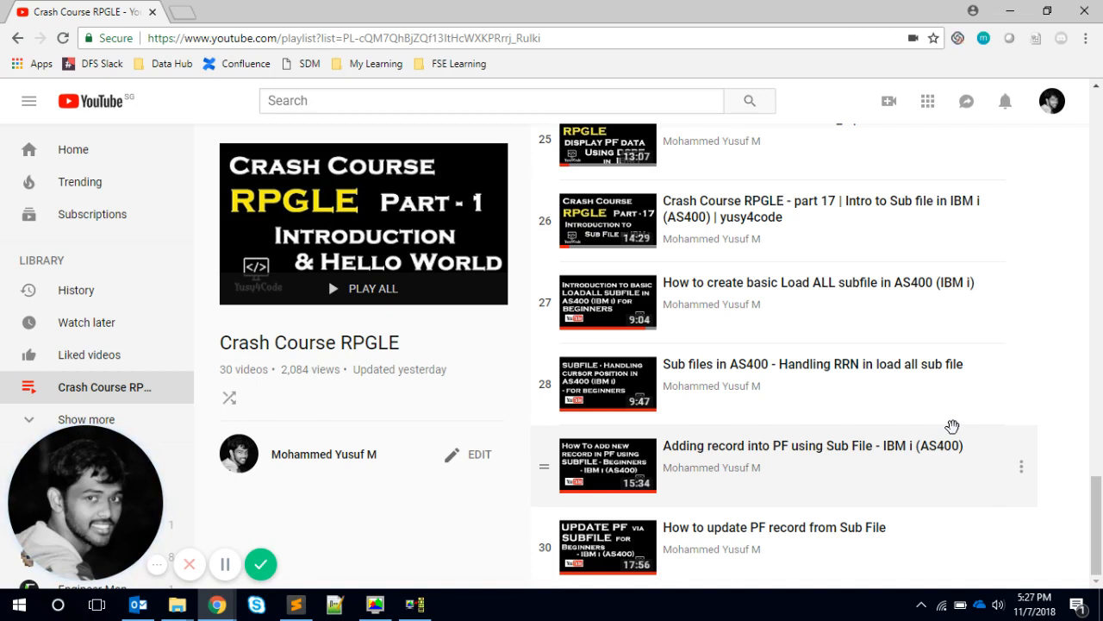
mouse_move(874, 397)
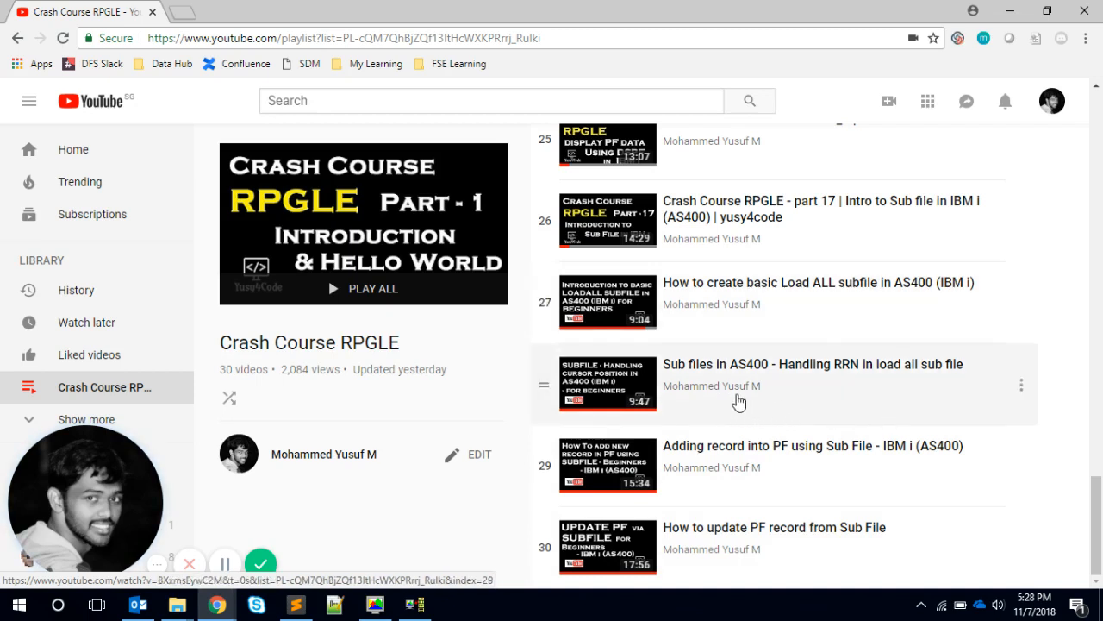
mouse_move(772, 398)
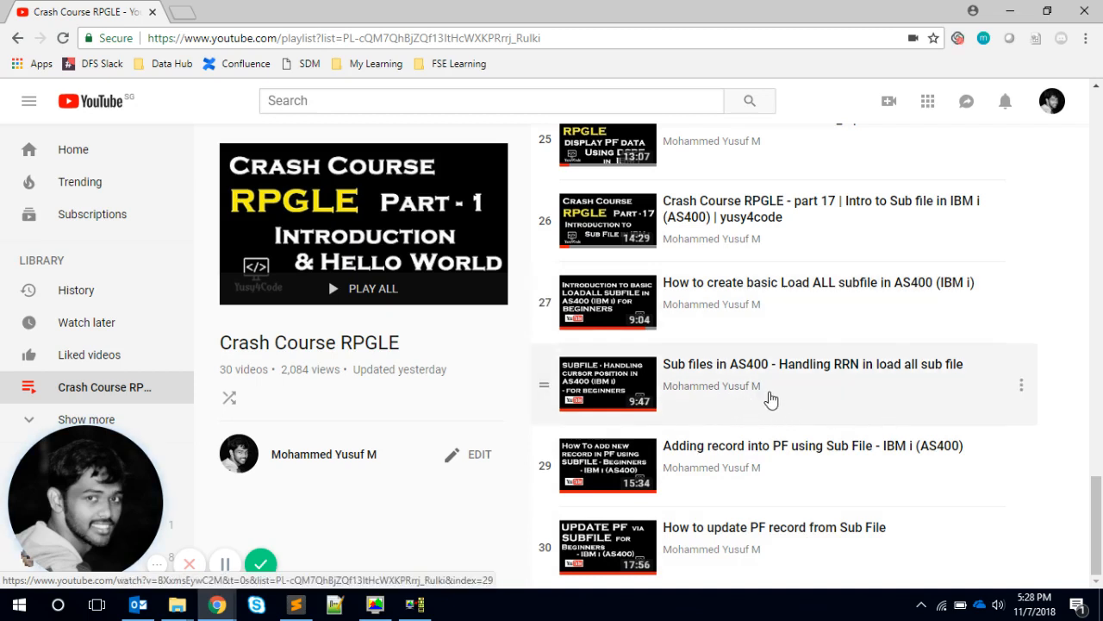
mouse_move(794, 395)
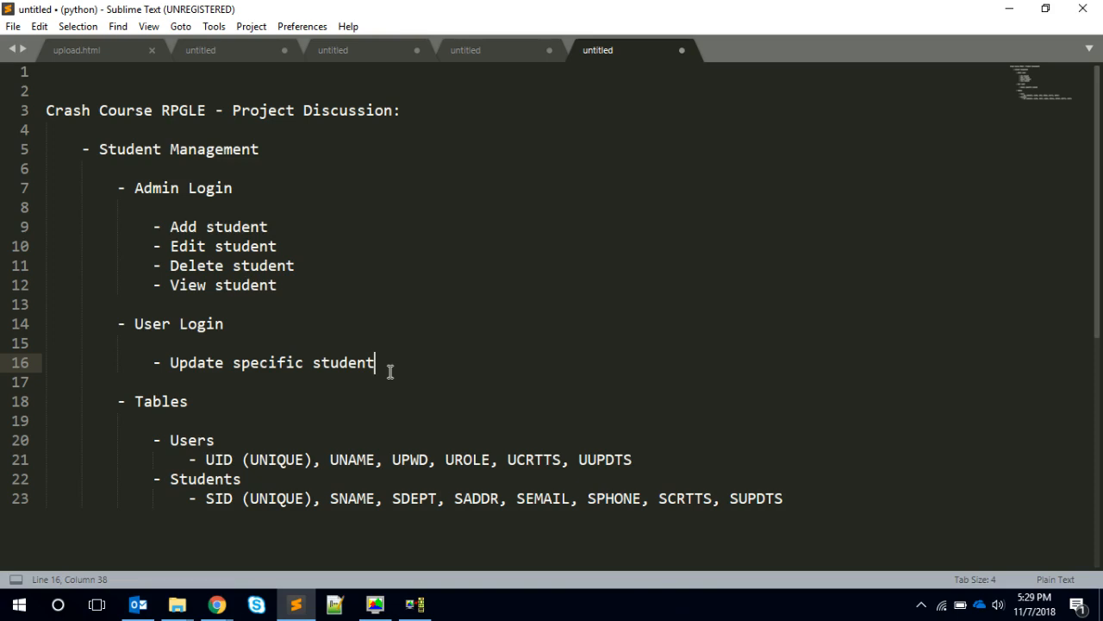
mouse_move(96, 171)
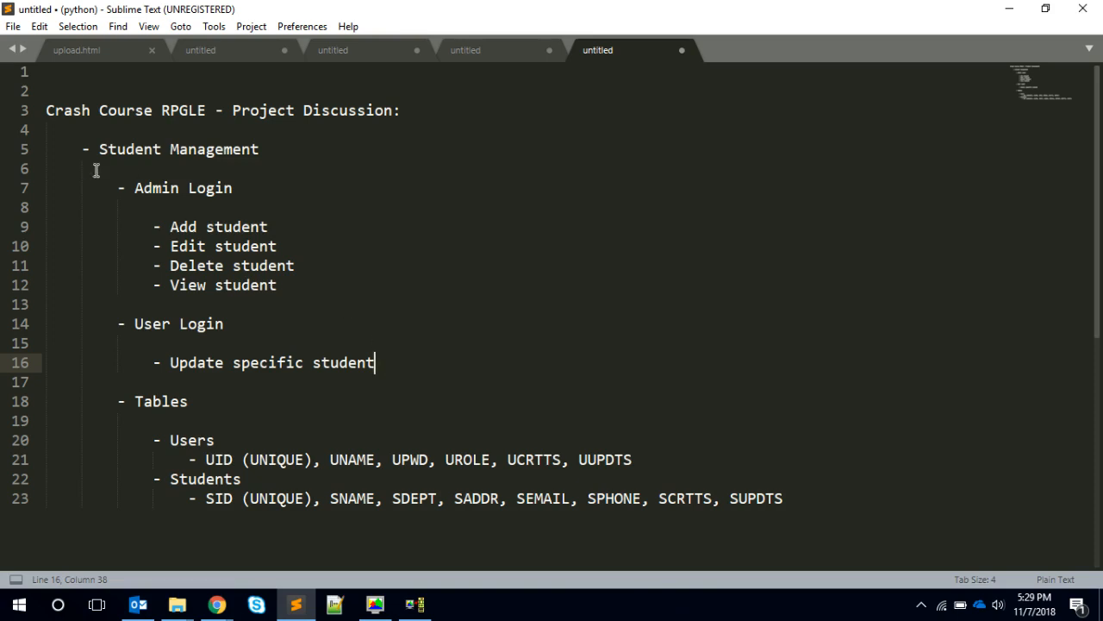
mouse_move(279, 178)
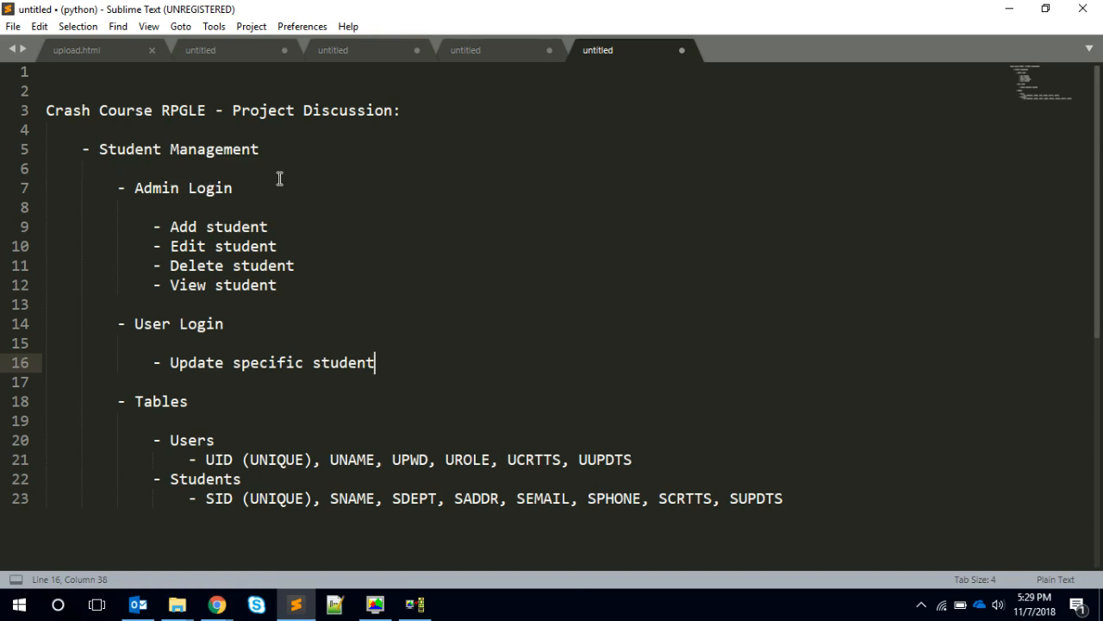
mouse_move(245, 241)
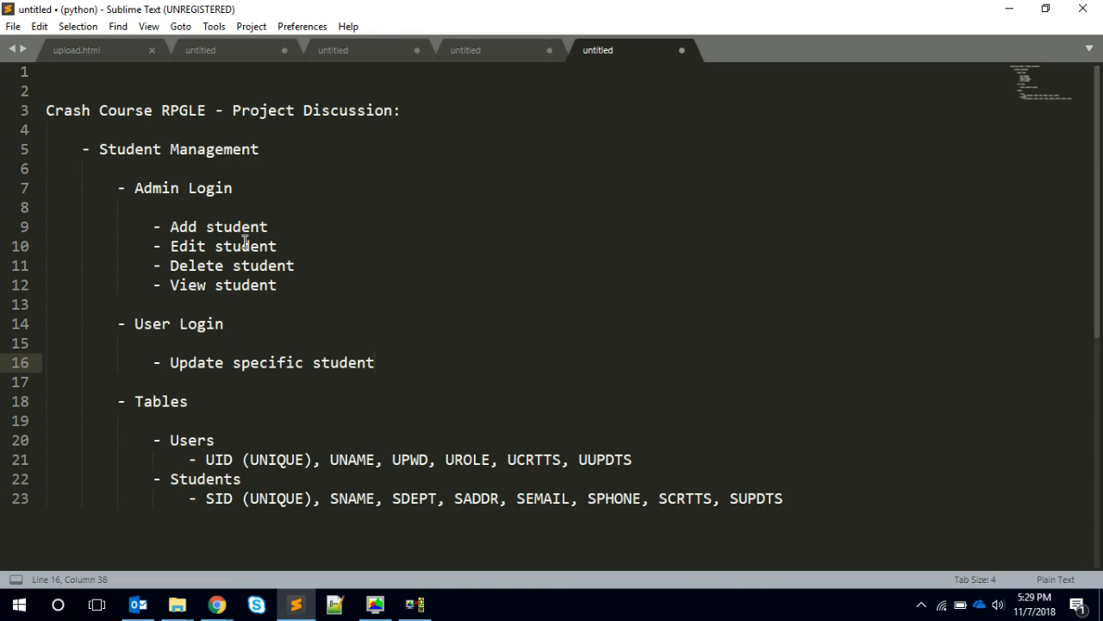
- Replace the word 'User' on line 14 with 'Student' so the heading reads 'Student Login'
double_click(151, 325)
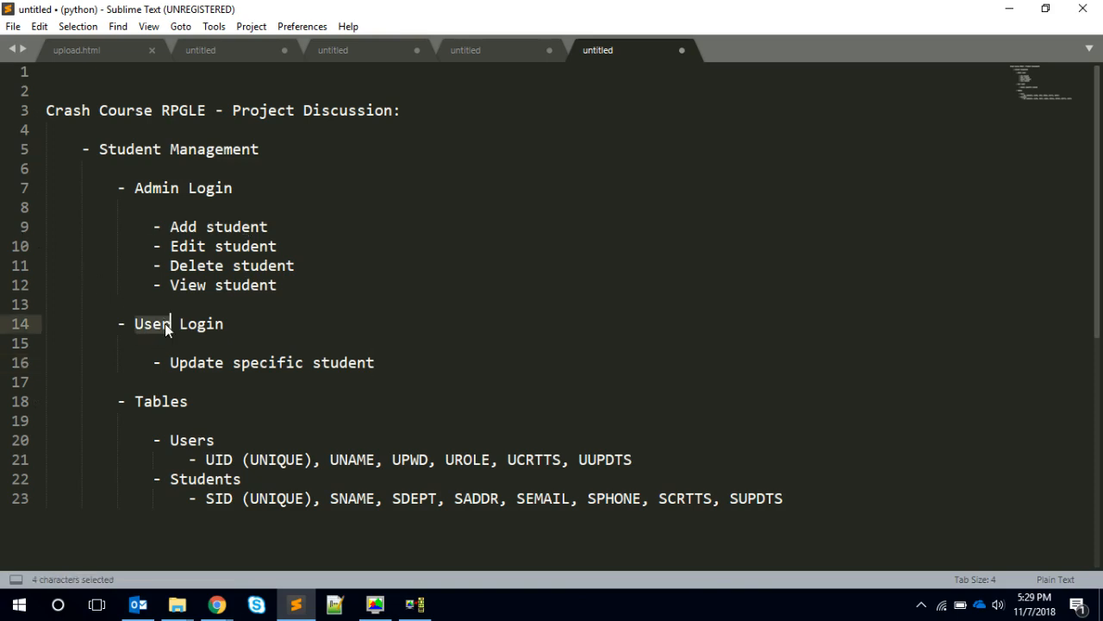
text(Student)
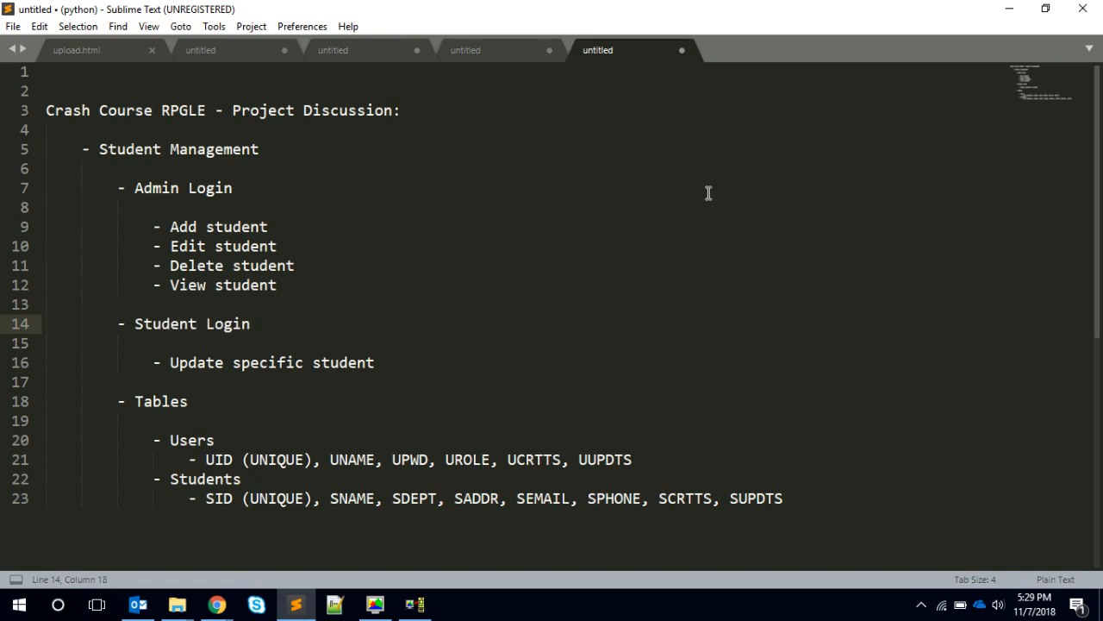
click(198, 324)
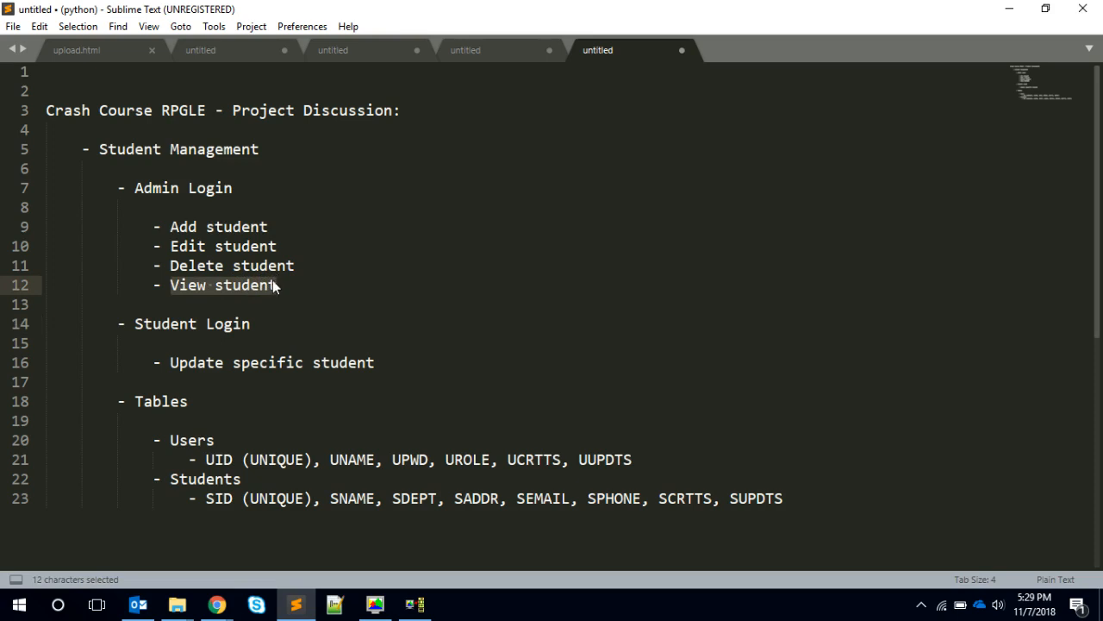
mouse_move(334, 304)
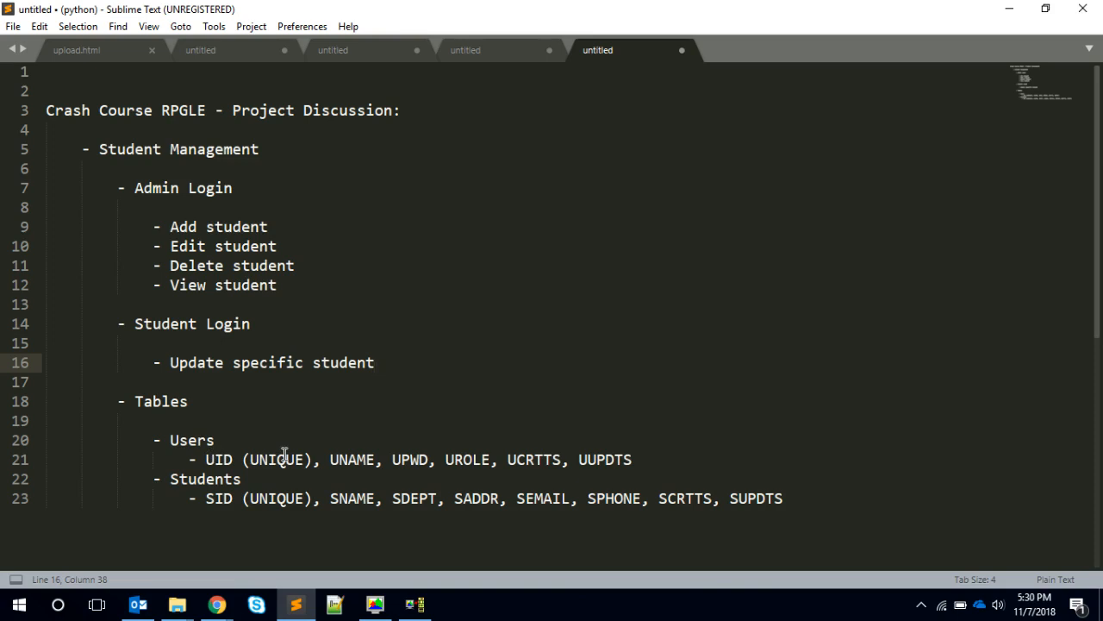
click(374, 362)
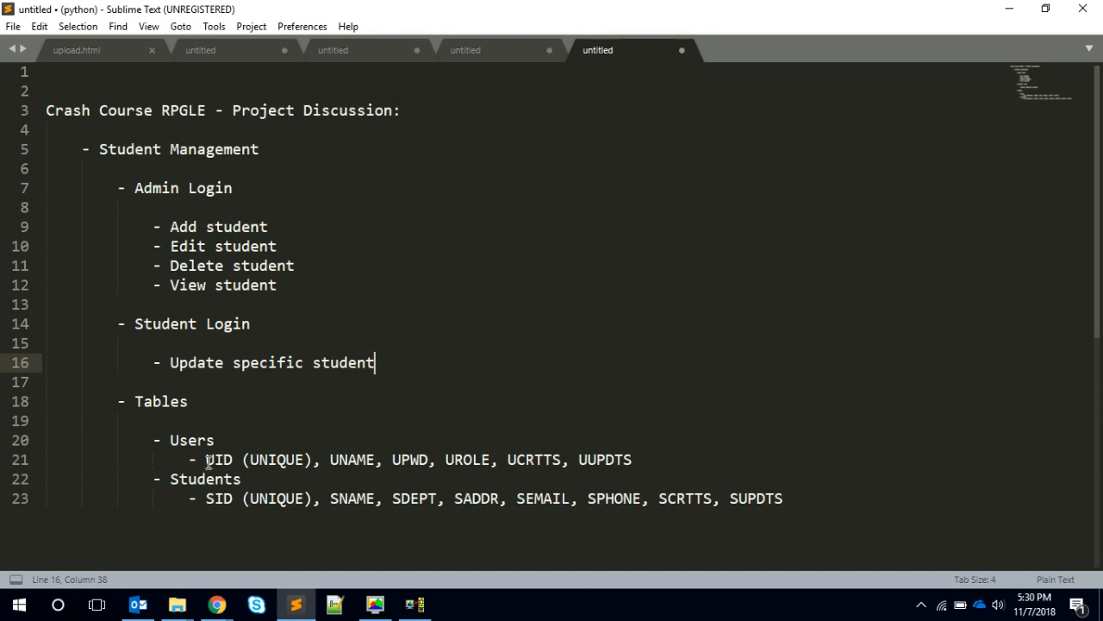
mouse_move(534, 453)
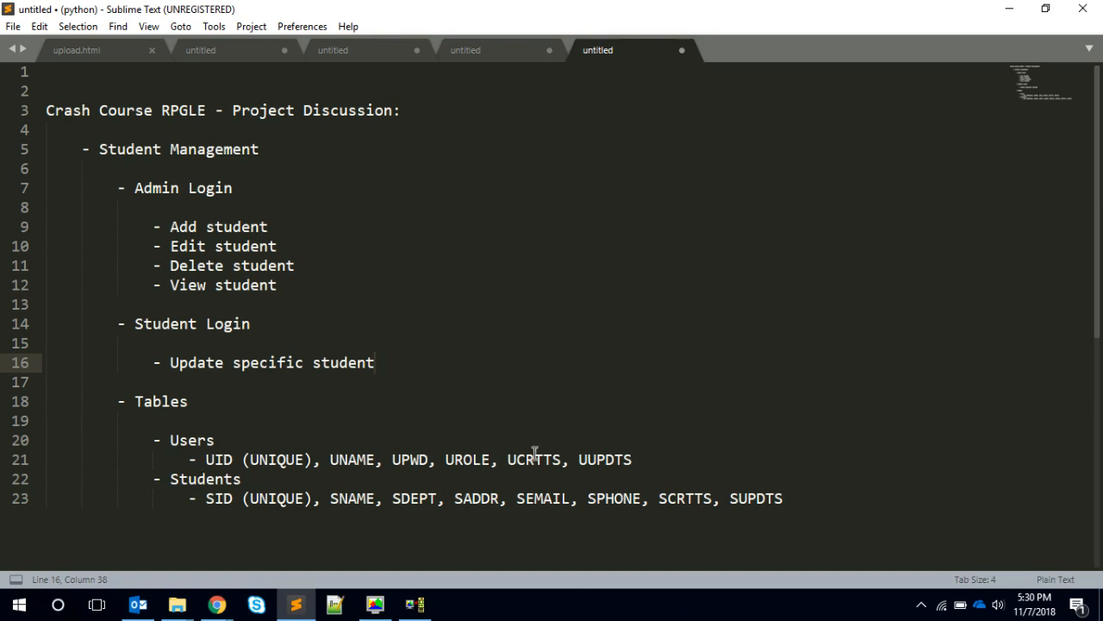
mouse_move(237, 491)
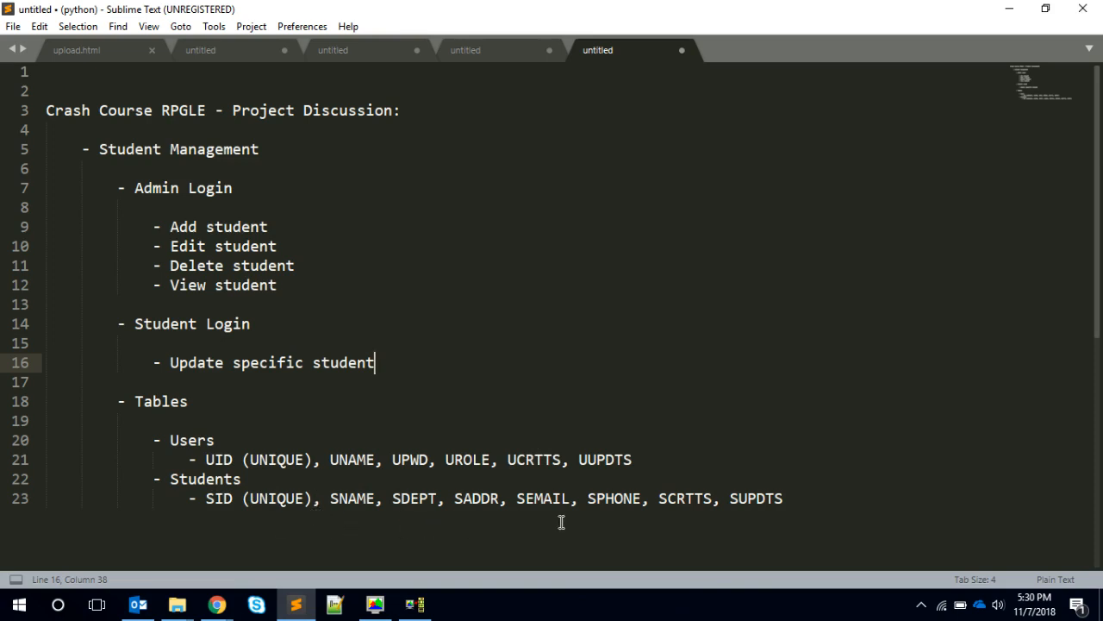
mouse_move(626, 524)
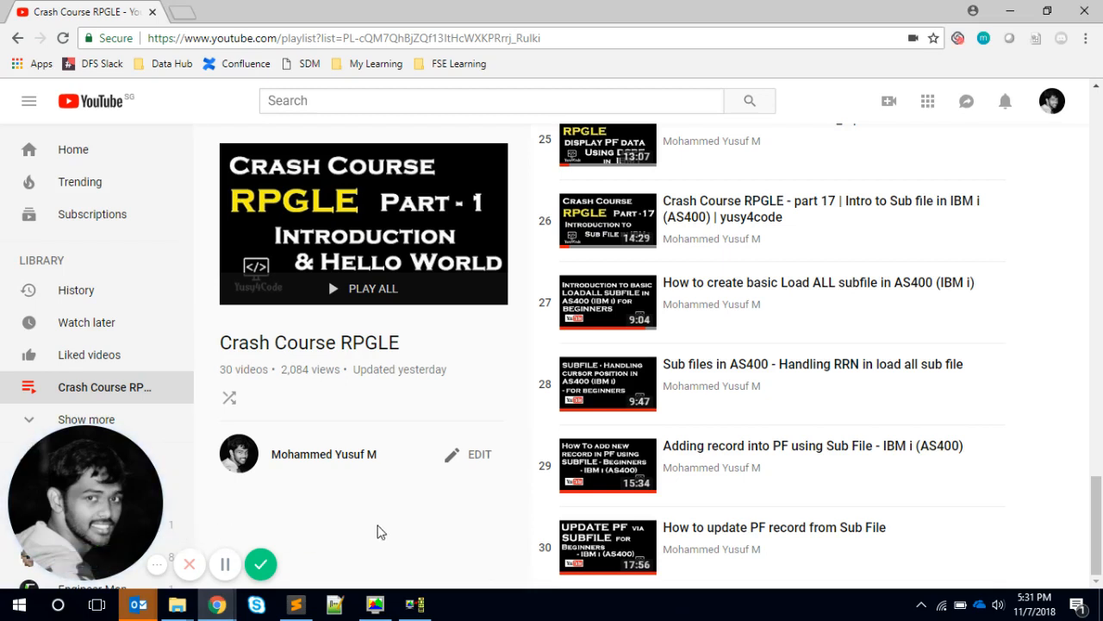
mouse_move(260, 565)
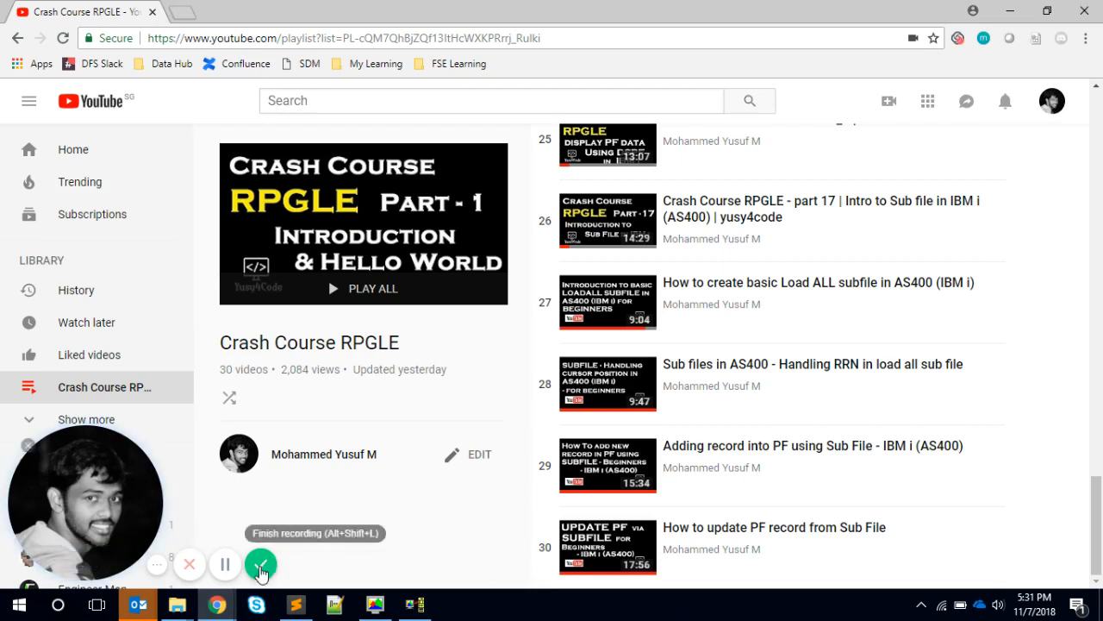